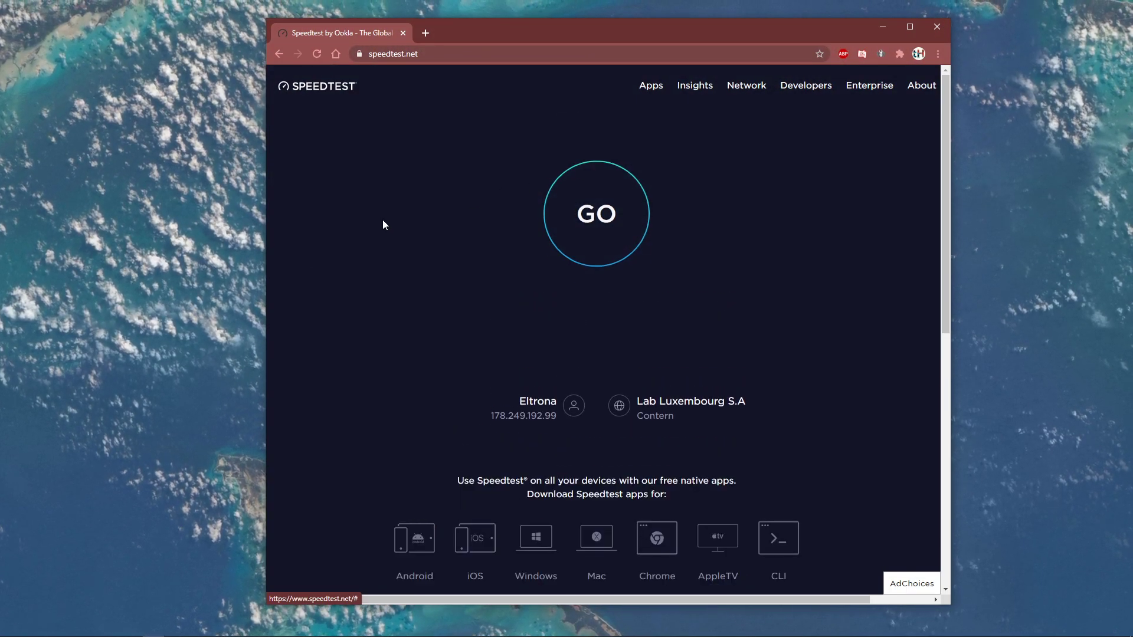
# Start a Speedtest run in Chrome, getting 10 ms ping and about 73.5 Mbps download.
pyautogui.click(595, 212)
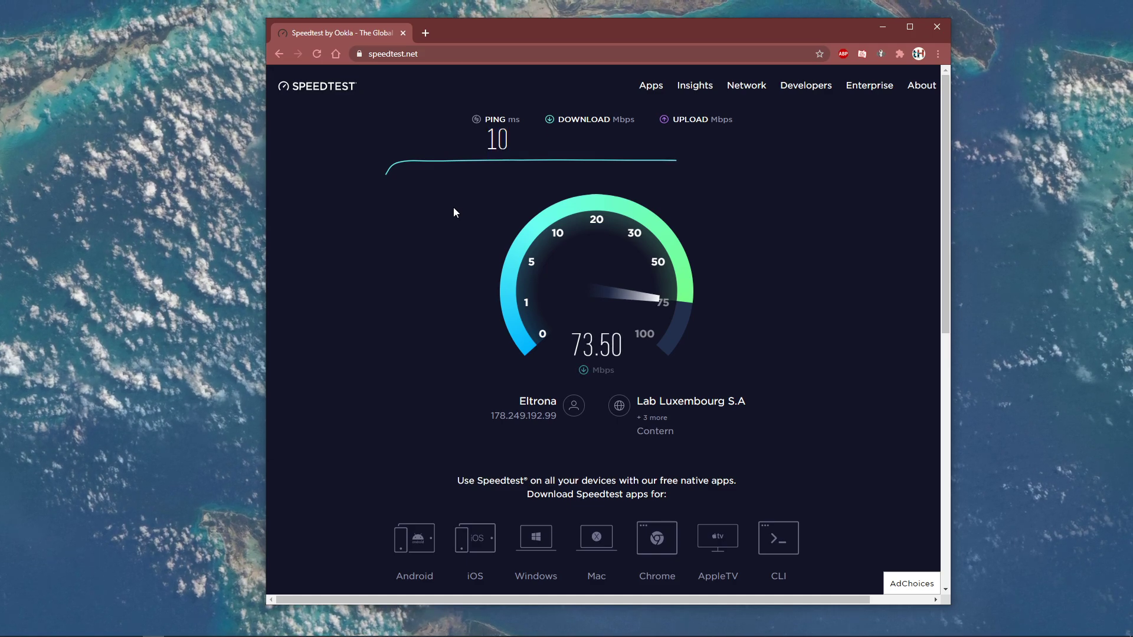
pyautogui.moveTo(671, 154)
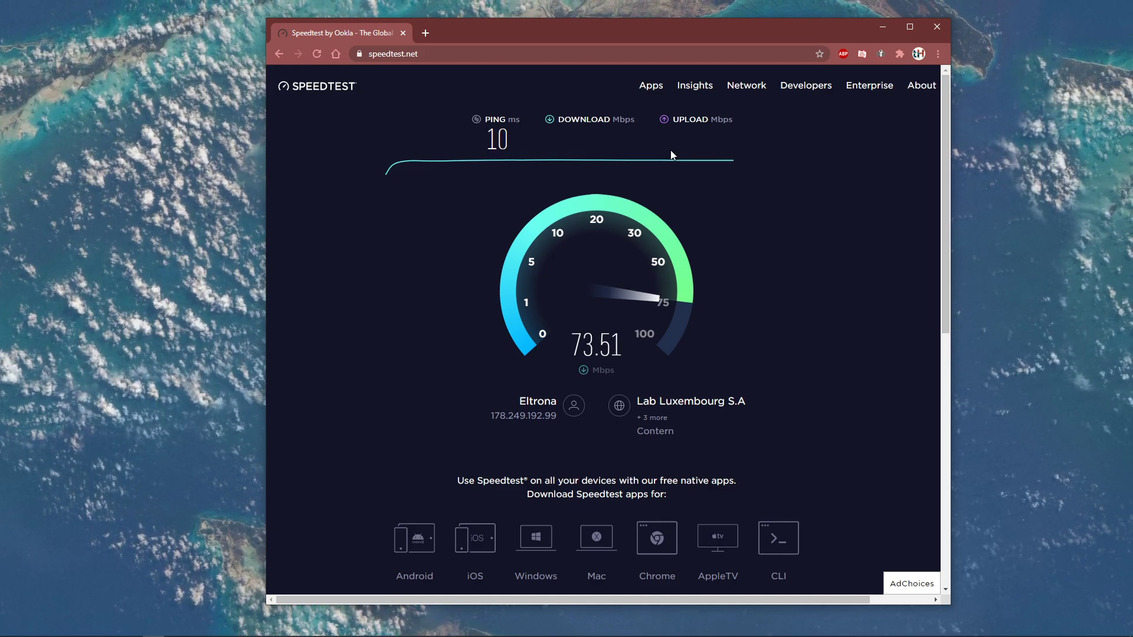
pyautogui.moveTo(769, 125)
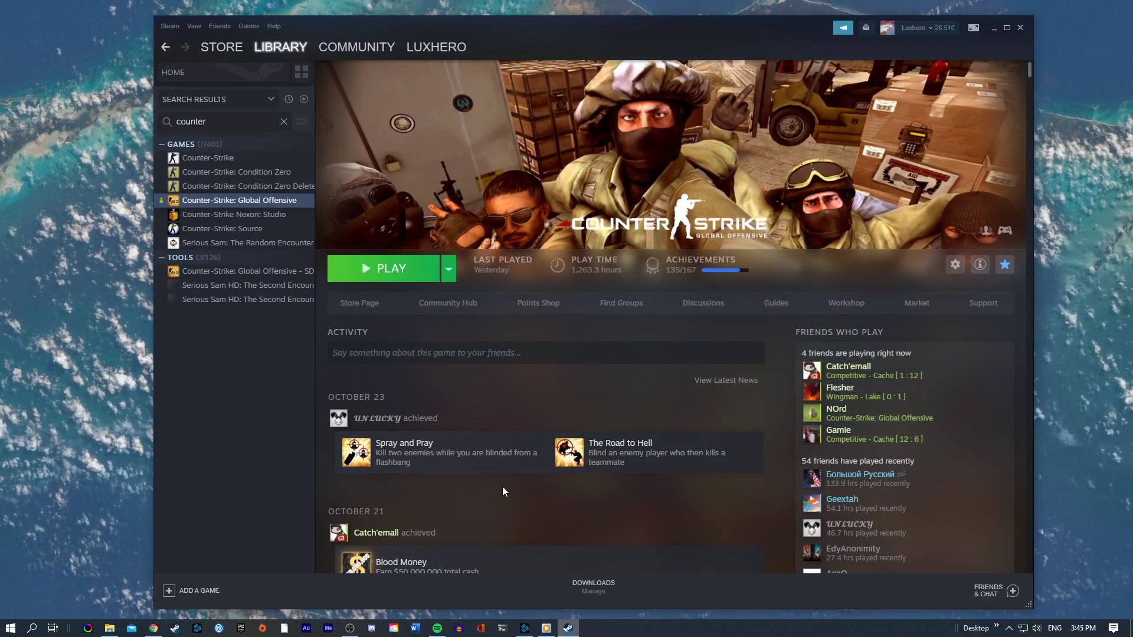
# Open the Properties window for Counter-Strike: Global Offensive from the Steam Library.
pyautogui.rightClick(239, 200)
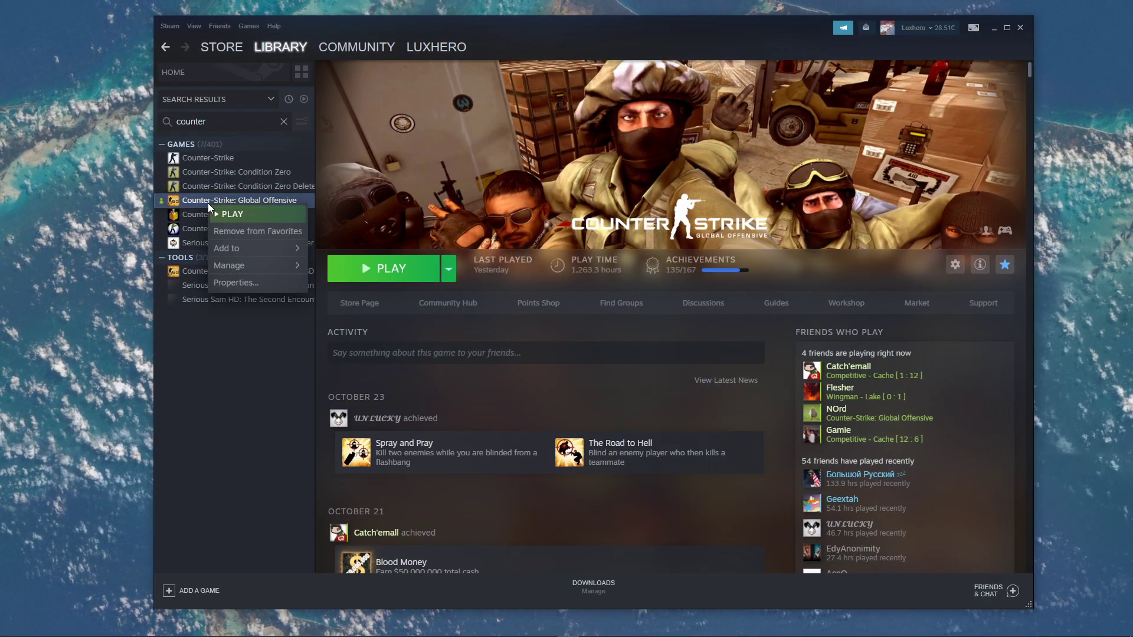
pyautogui.click(235, 283)
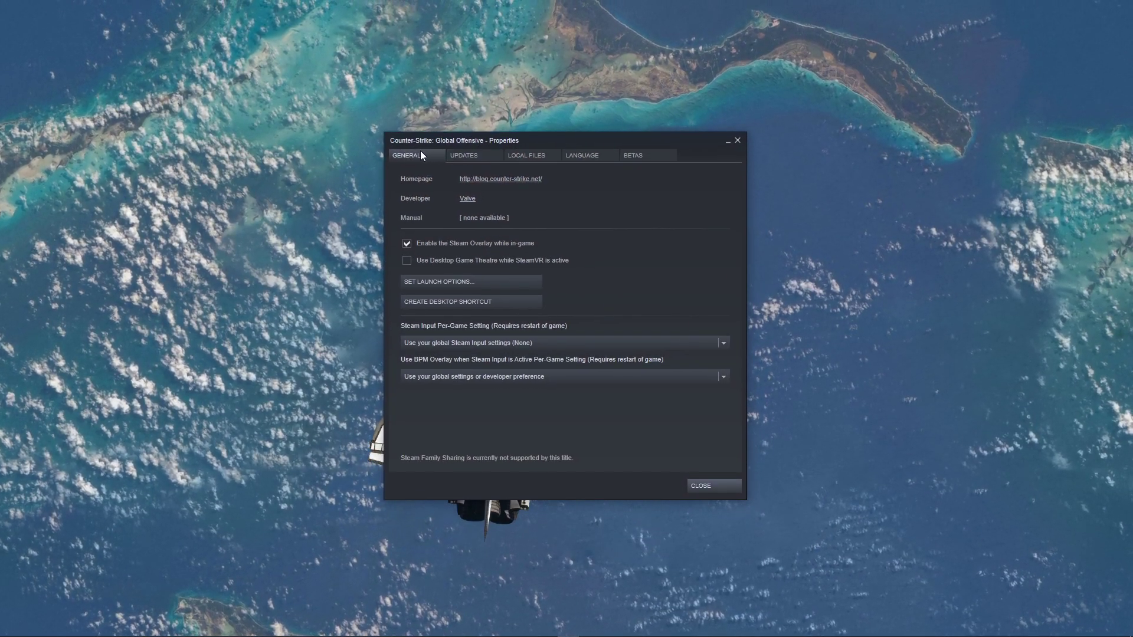
# Add '-windowed -autoconfig' to the CS:GO launch options and confirm.
pyautogui.click(438, 281)
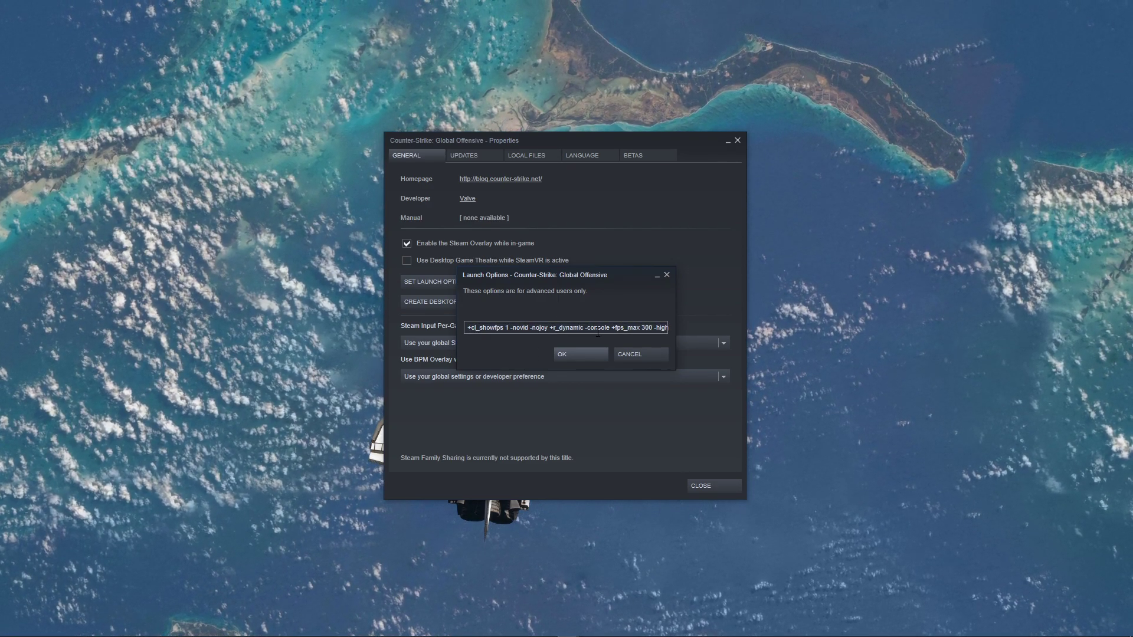
pyautogui.write('-windowed -autoconfig')
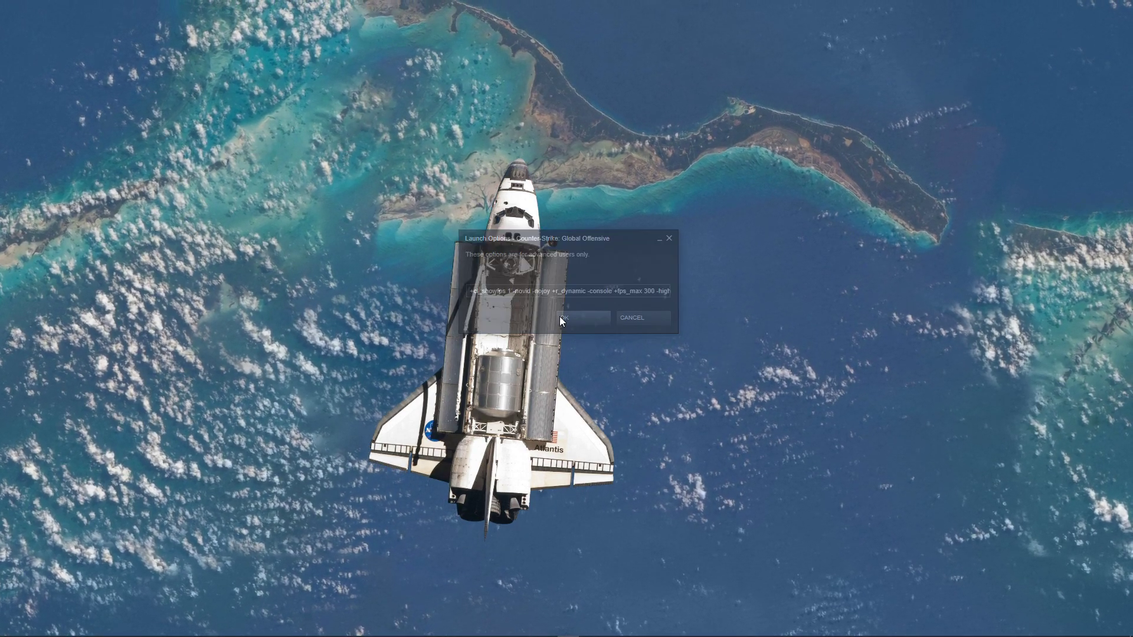
pyautogui.click(571, 319)
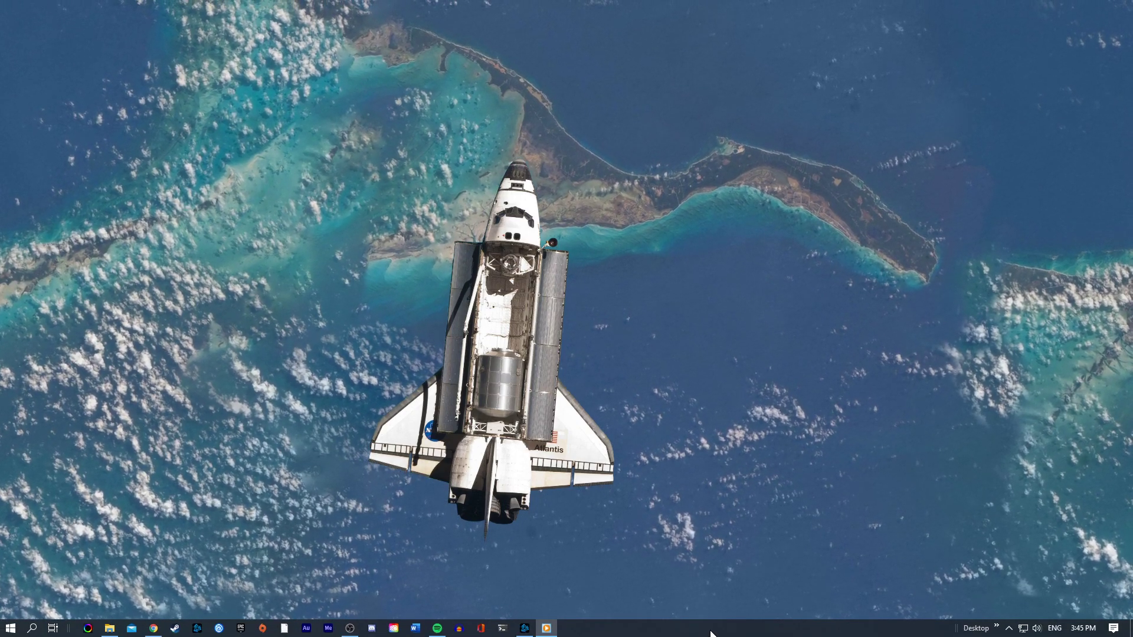
# Open Resource Monitor from Task Manager's Performance view.
pyautogui.click(547, 627)
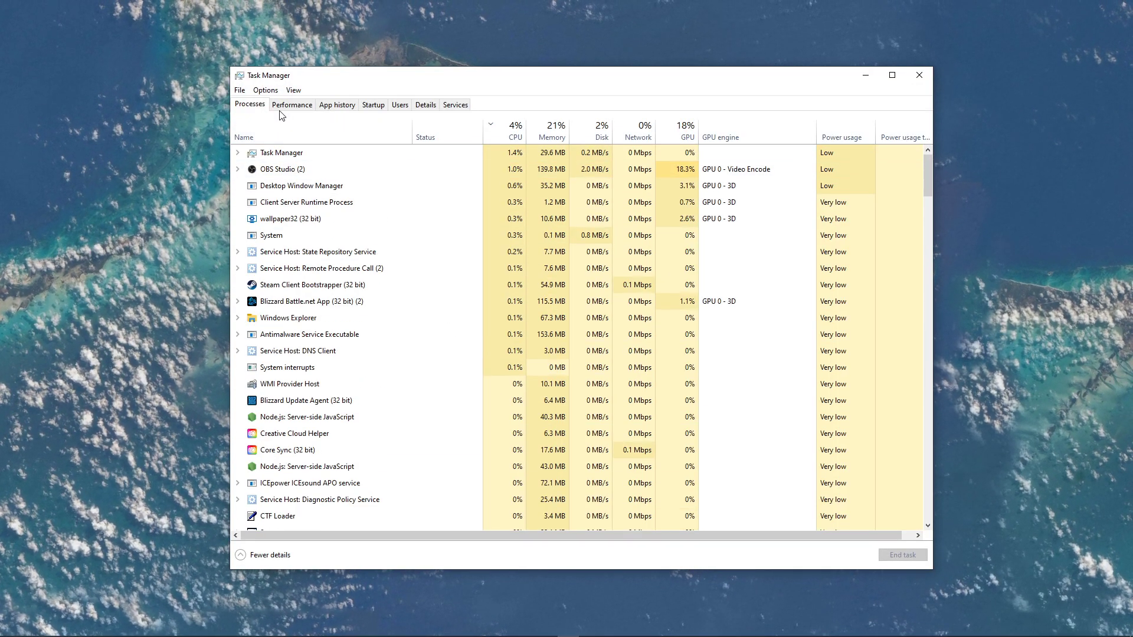
pyautogui.click(292, 104)
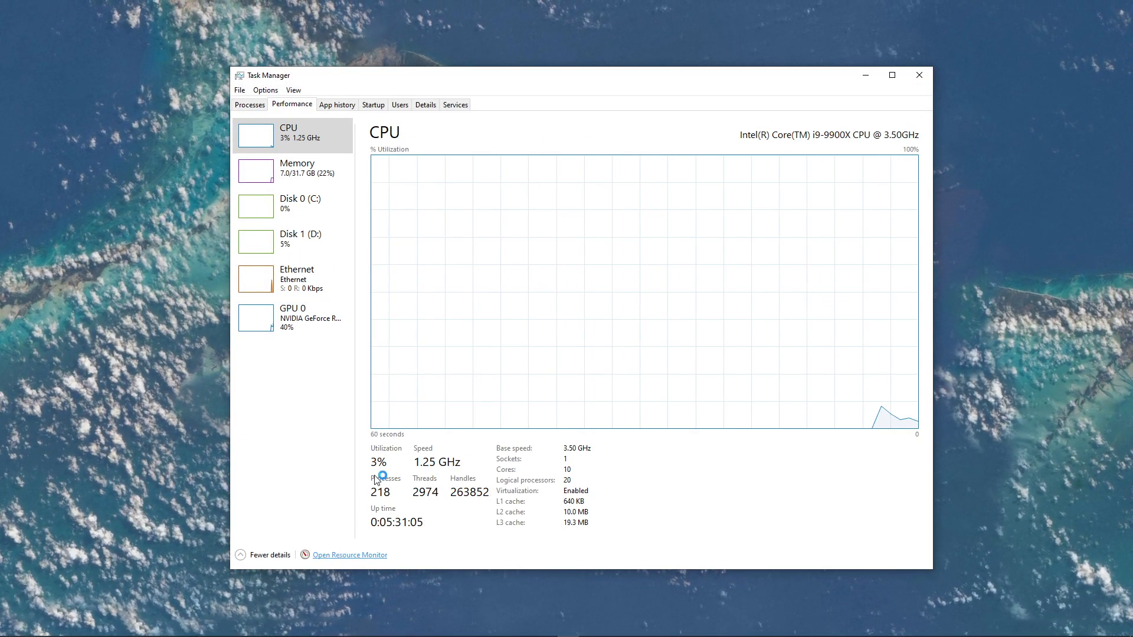
pyautogui.click(349, 555)
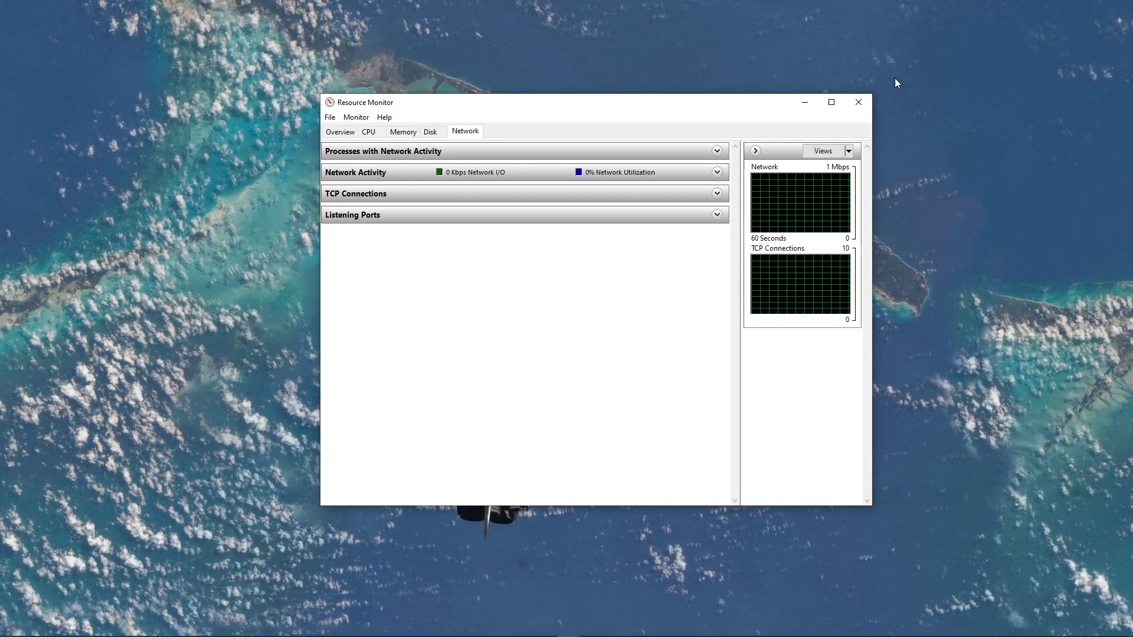
# Expand Processes with Network Activity and inspect Battle.net.exe's context menu.
pyautogui.click(717, 151)
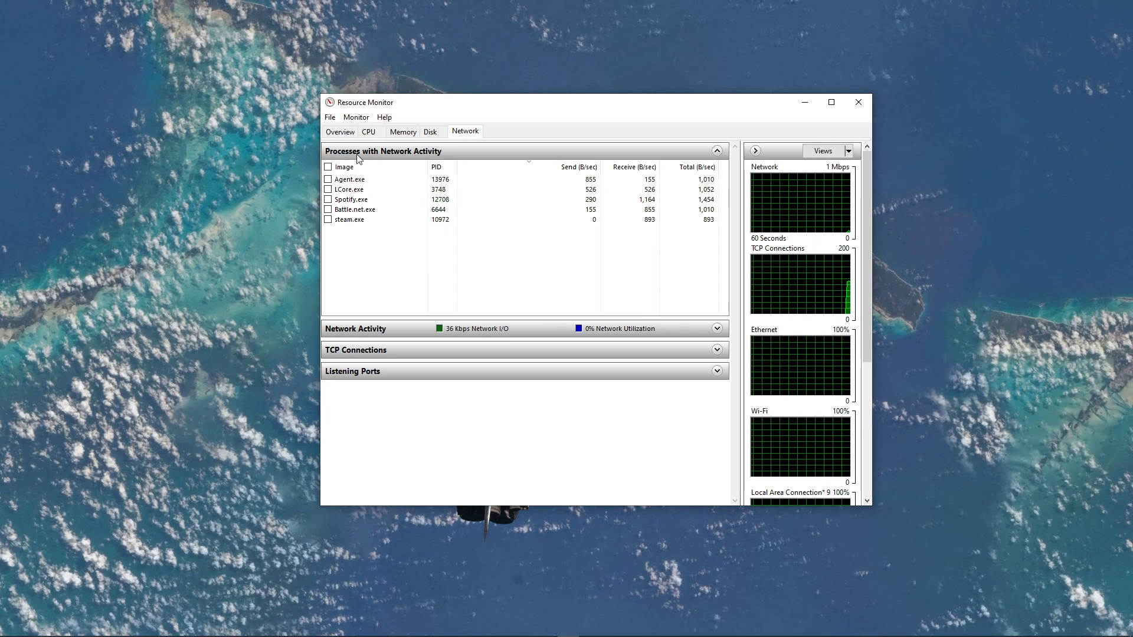
pyautogui.click(376, 220)
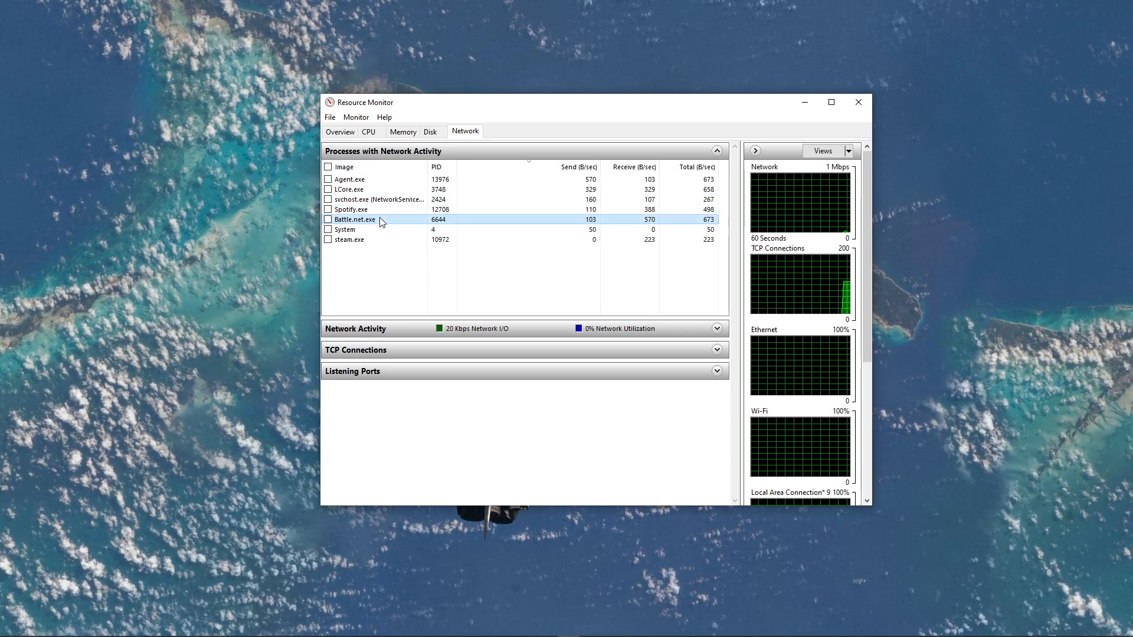
pyautogui.rightClick(354, 219)
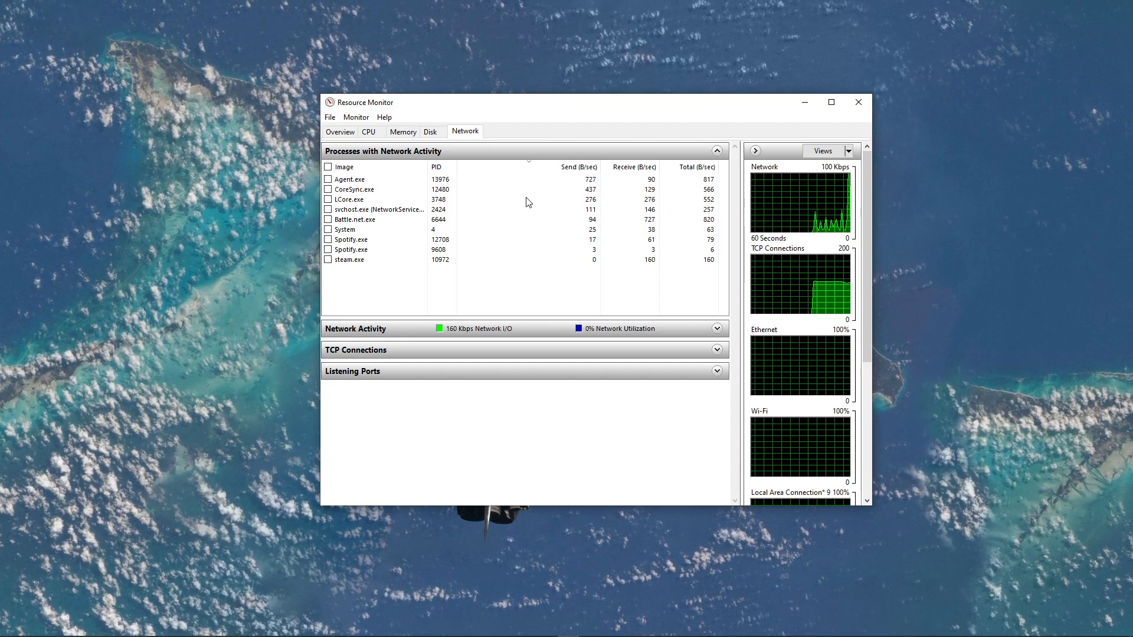
pyautogui.click(718, 150)
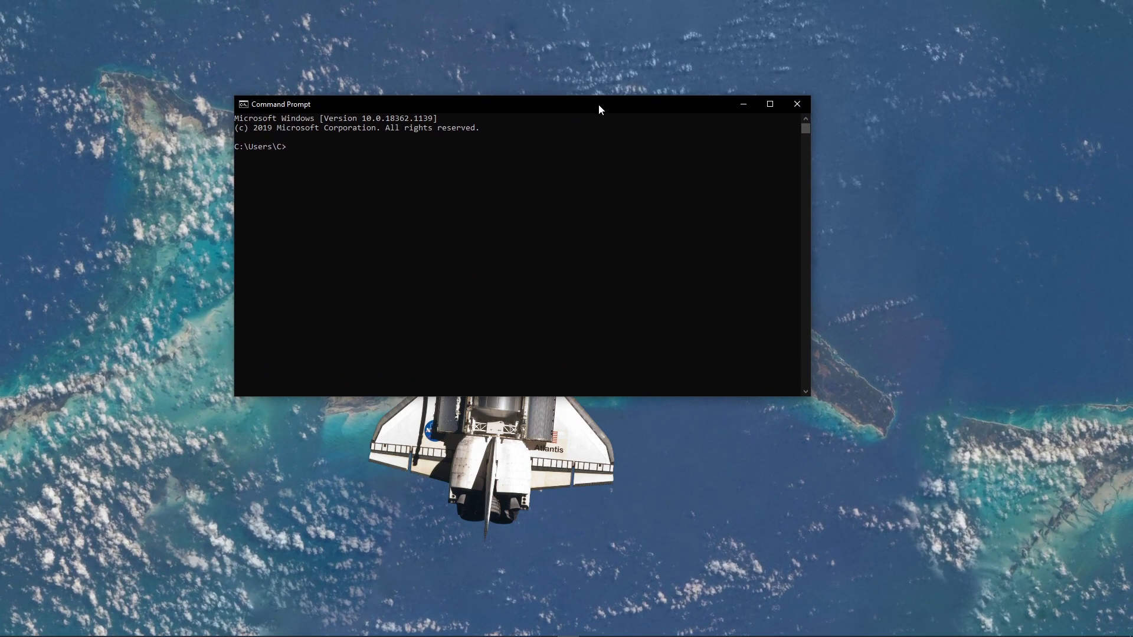
# Ping google.com (4 replies, ~14 ms average), then type 'ipconfig /flushdns'.
pyautogui.write('ping google.com')
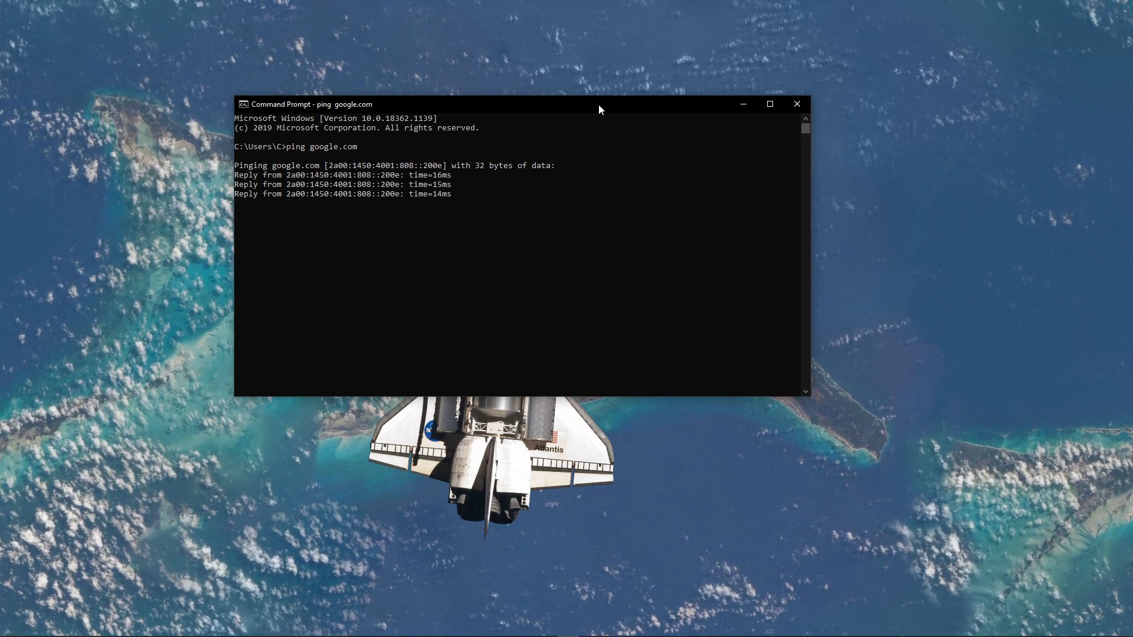
pyautogui.write('ipc')
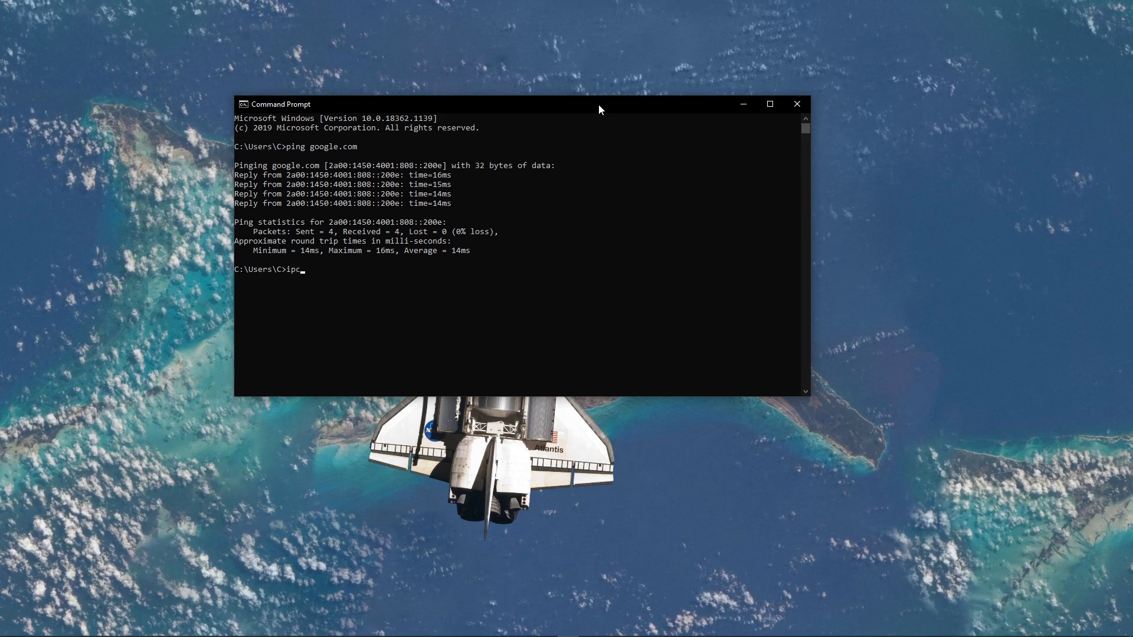
pyautogui.write('onfig /fl')
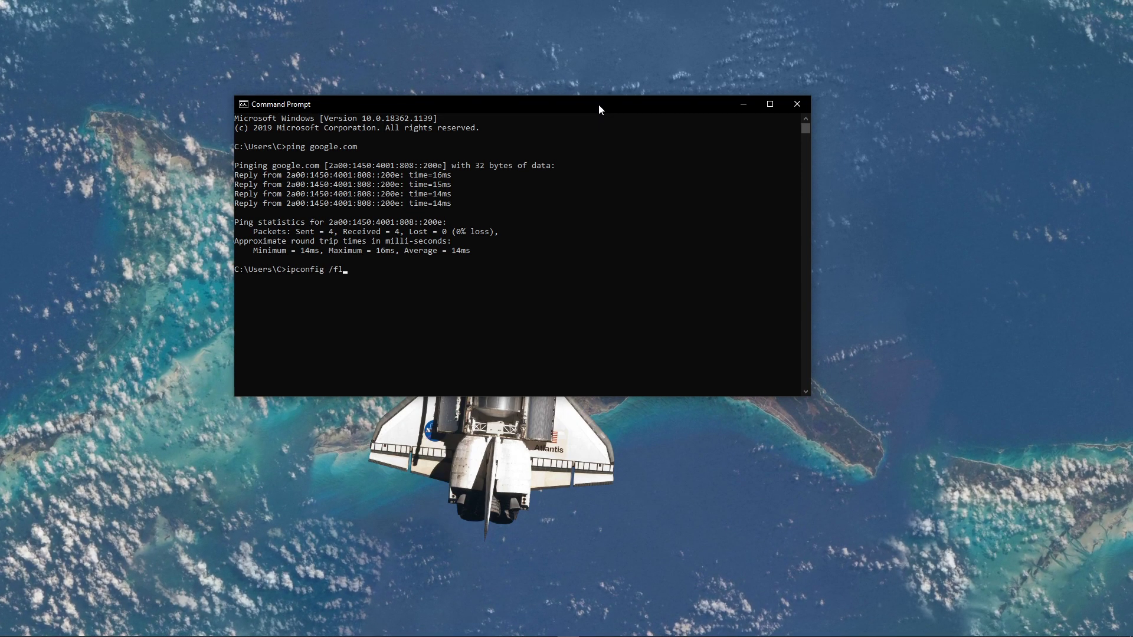
pyautogui.write('ushdns')
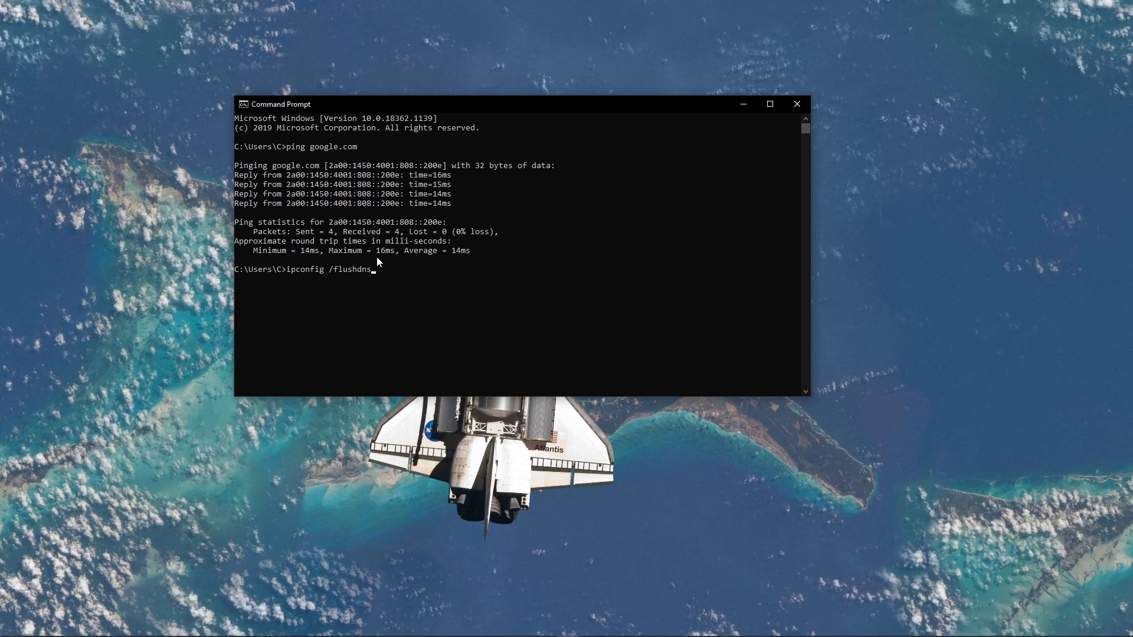
# Run ipconfig /flushdns to clear the DNS resolver cache.
pyautogui.press('enter')
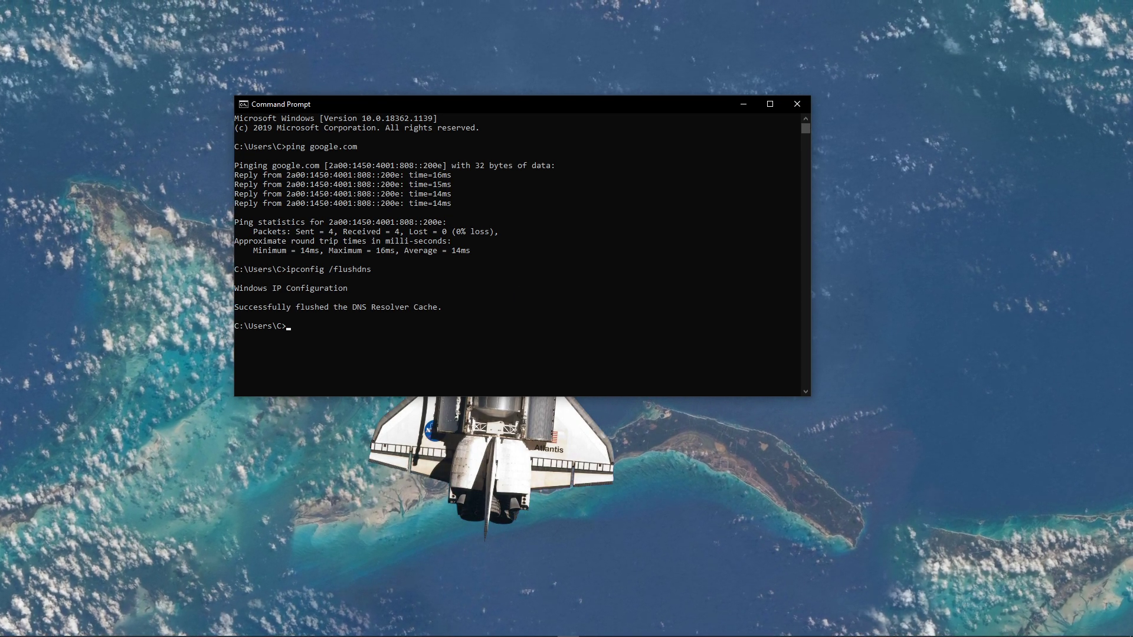
pyautogui.write('e')
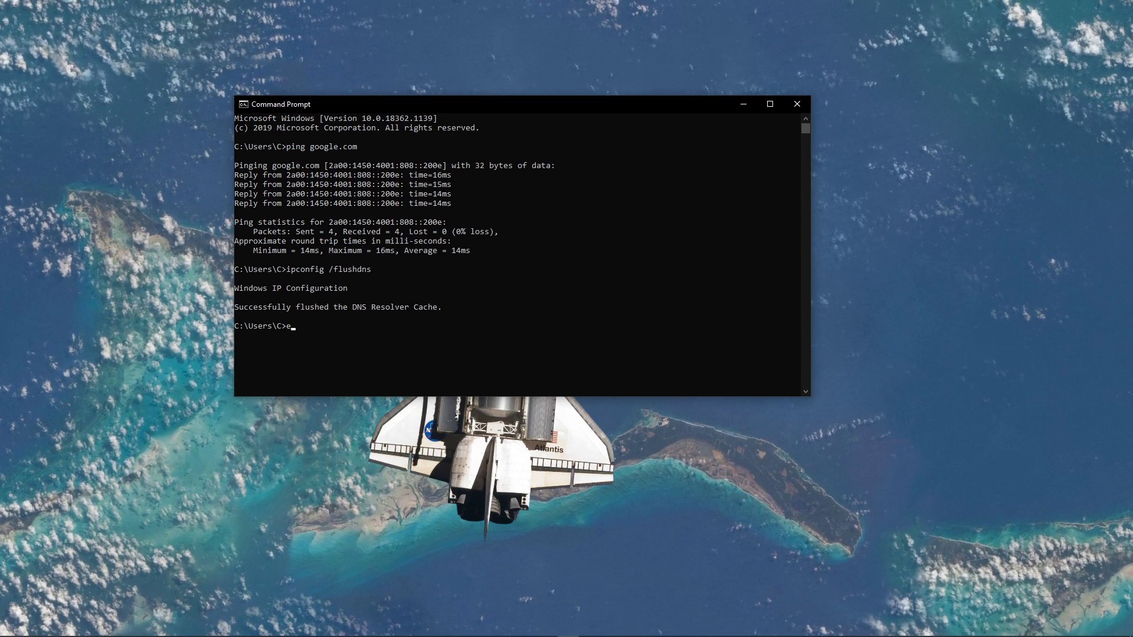